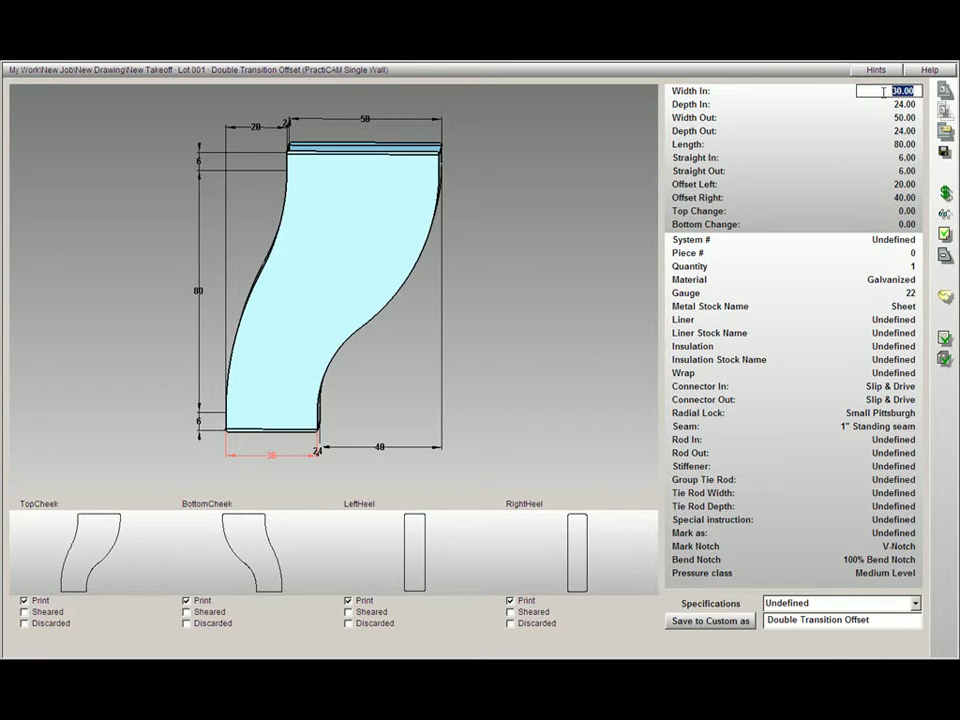
{"action": "type", "text": "20"}
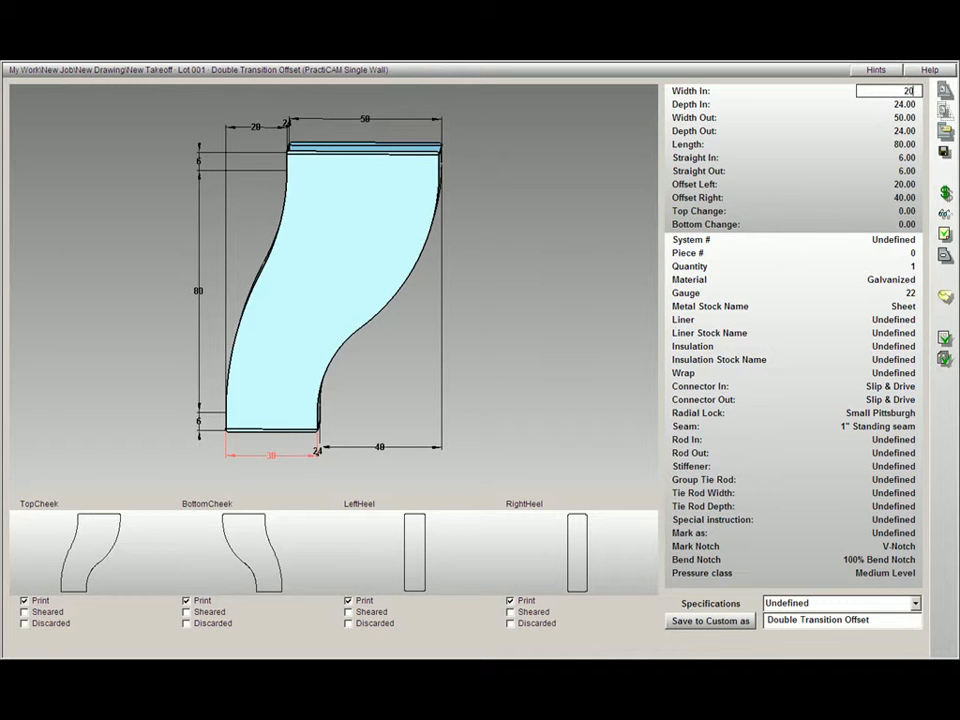